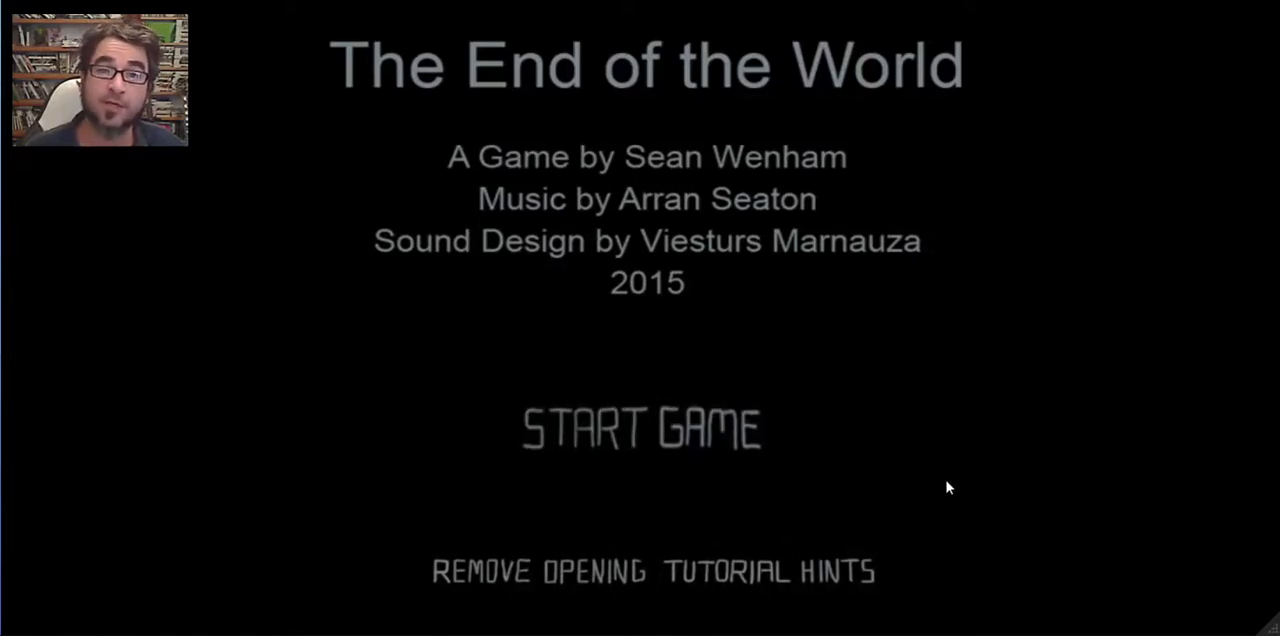
mouse_move(560, 400)
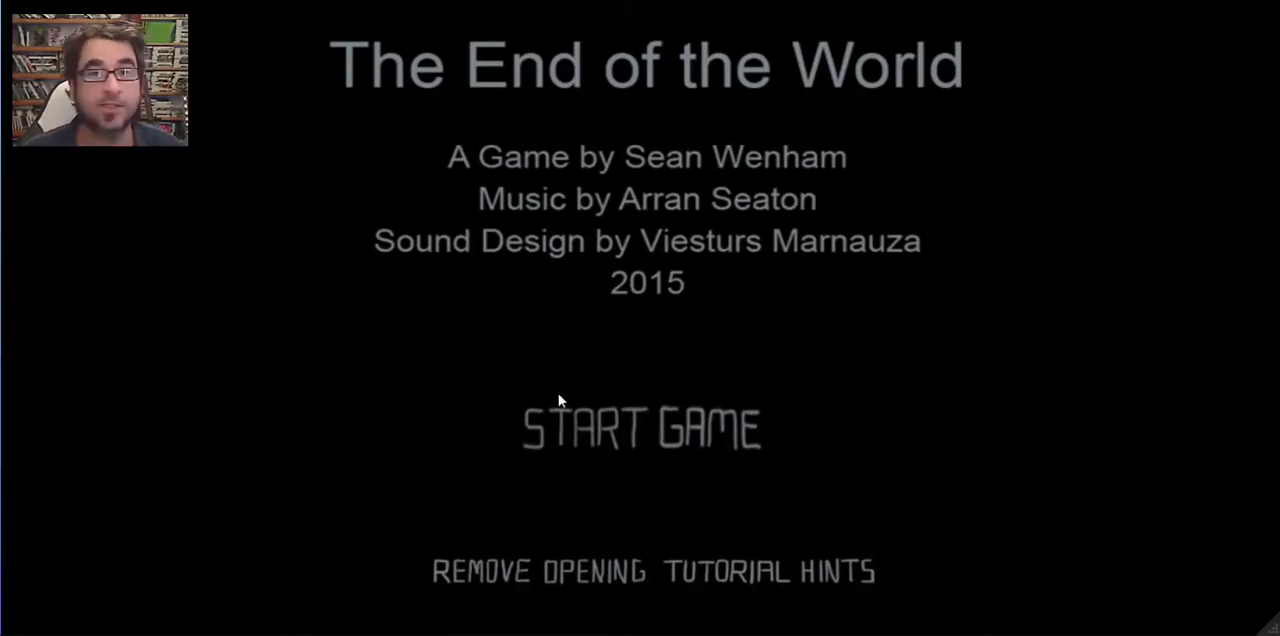
Step: Start a new game from the title screen
left_click(640, 427)
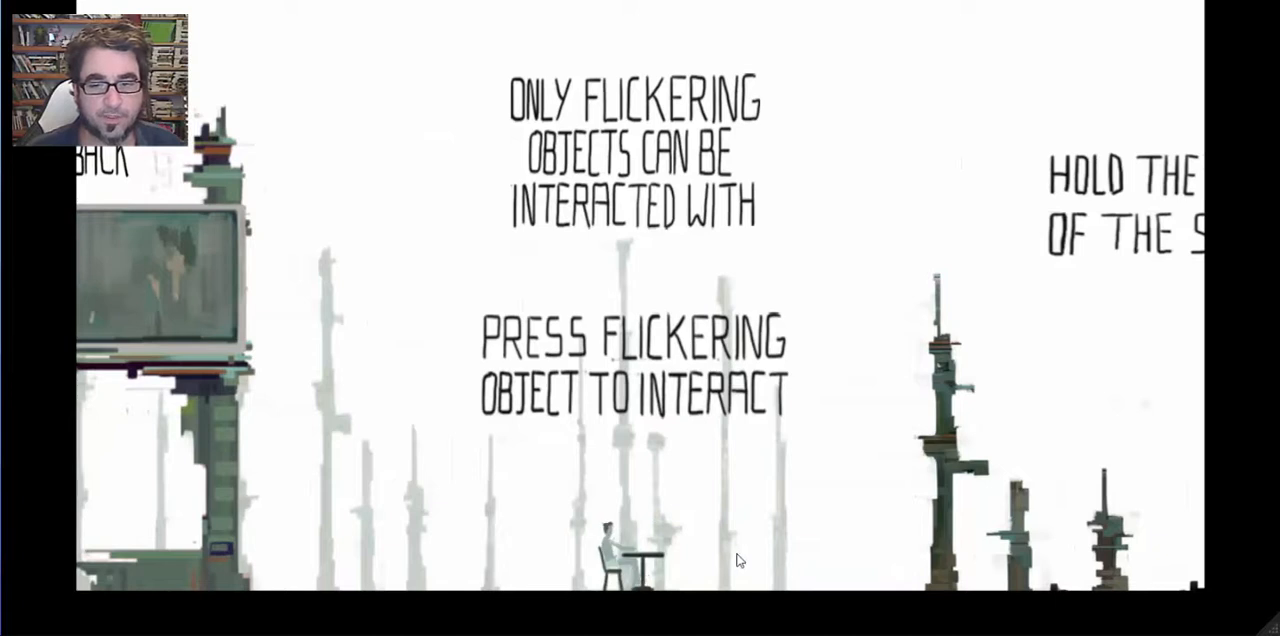
mouse_move(800, 520)
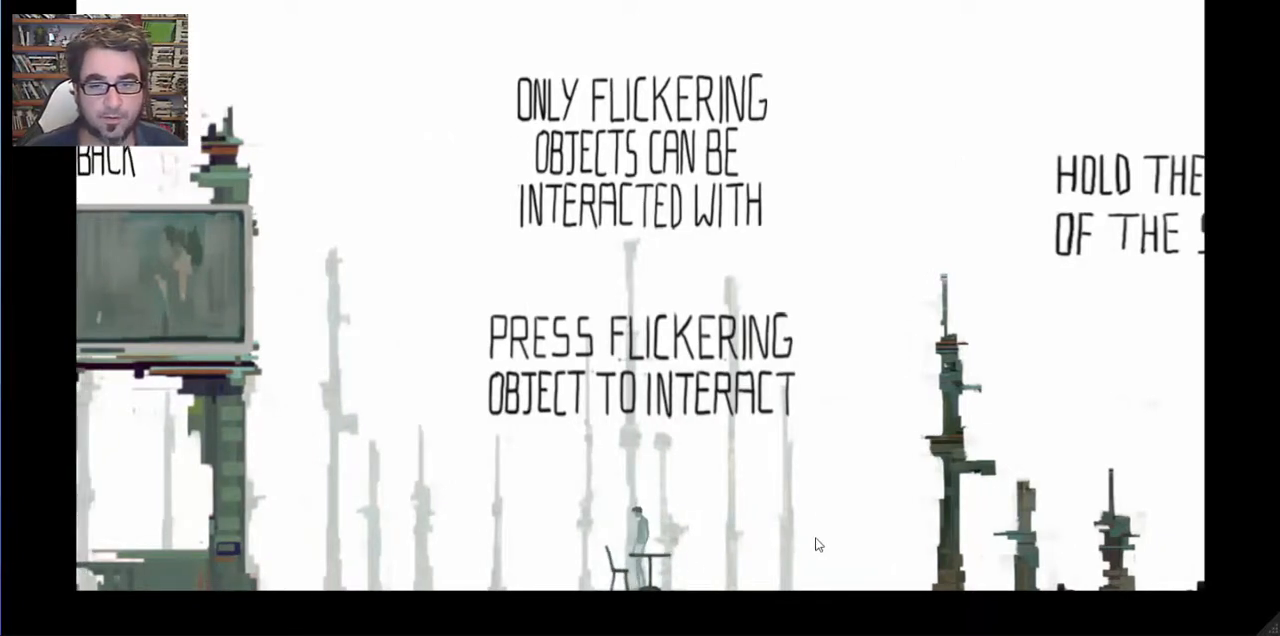
mouse_move(137, 513)
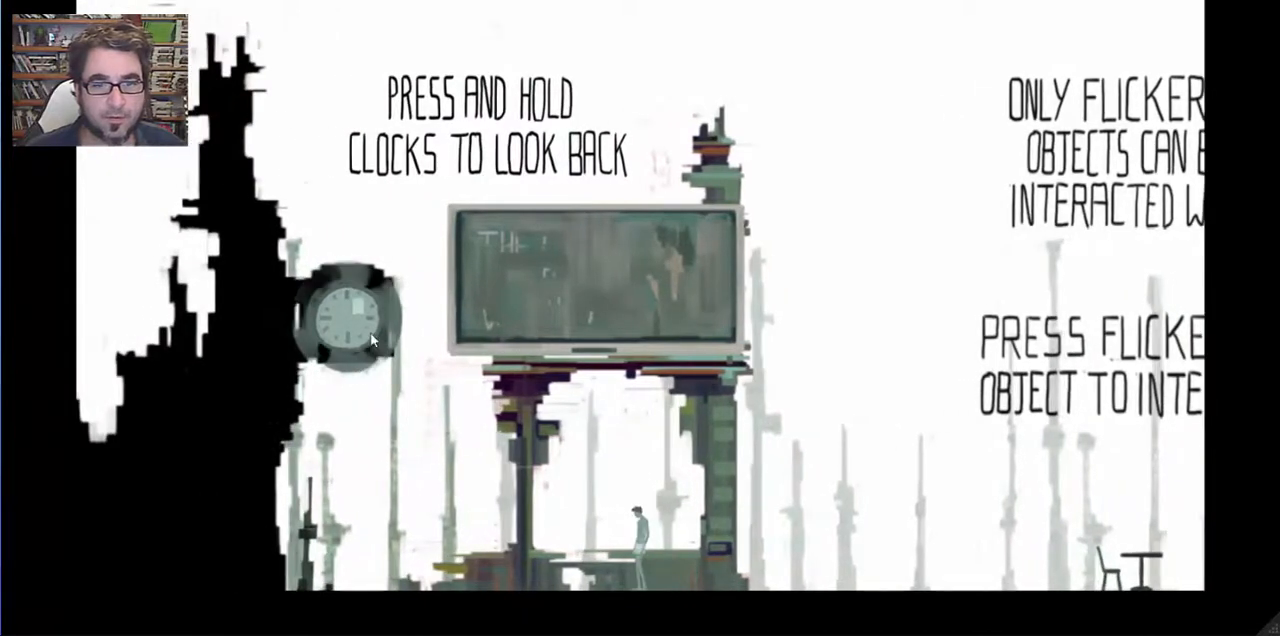
Step: Hold the flickering clock to view the colourful past street memory
left_click(355, 320)
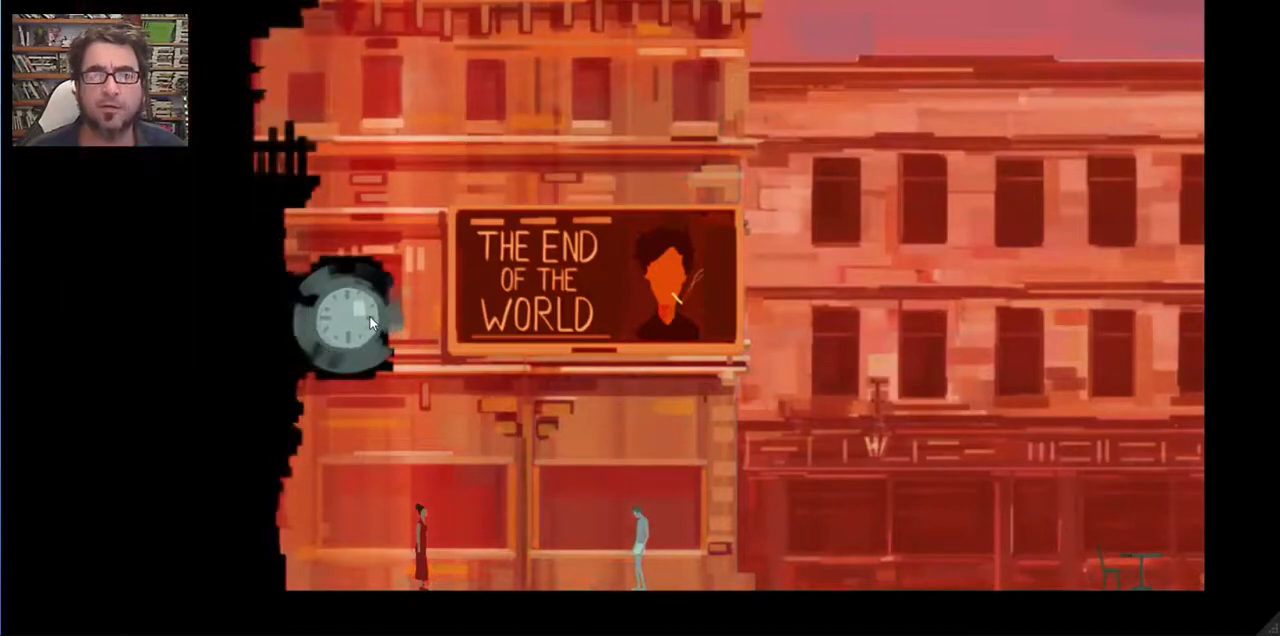
left_click(350, 320)
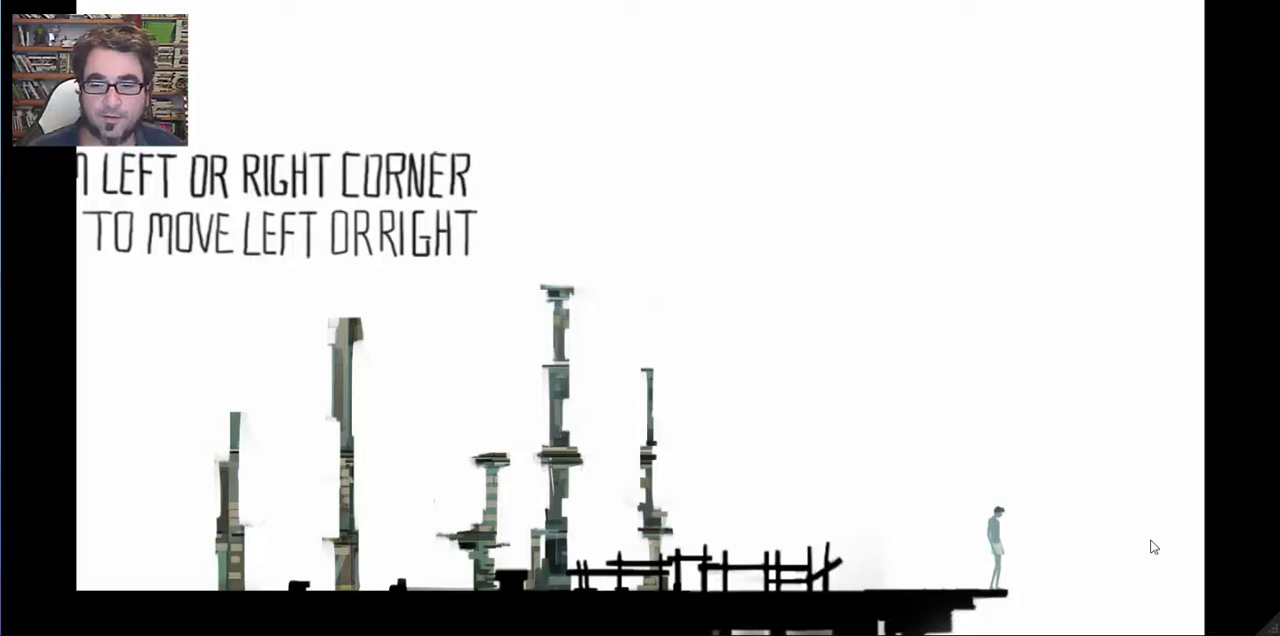
mouse_move(1072, 594)
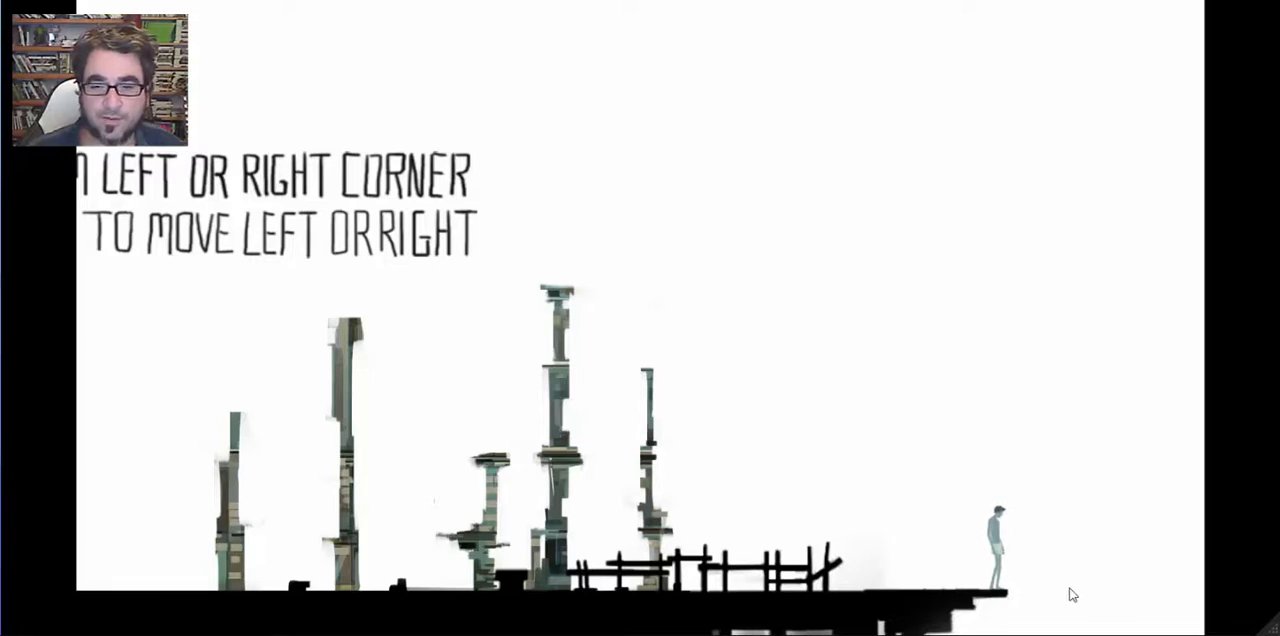
mouse_move(465, 564)
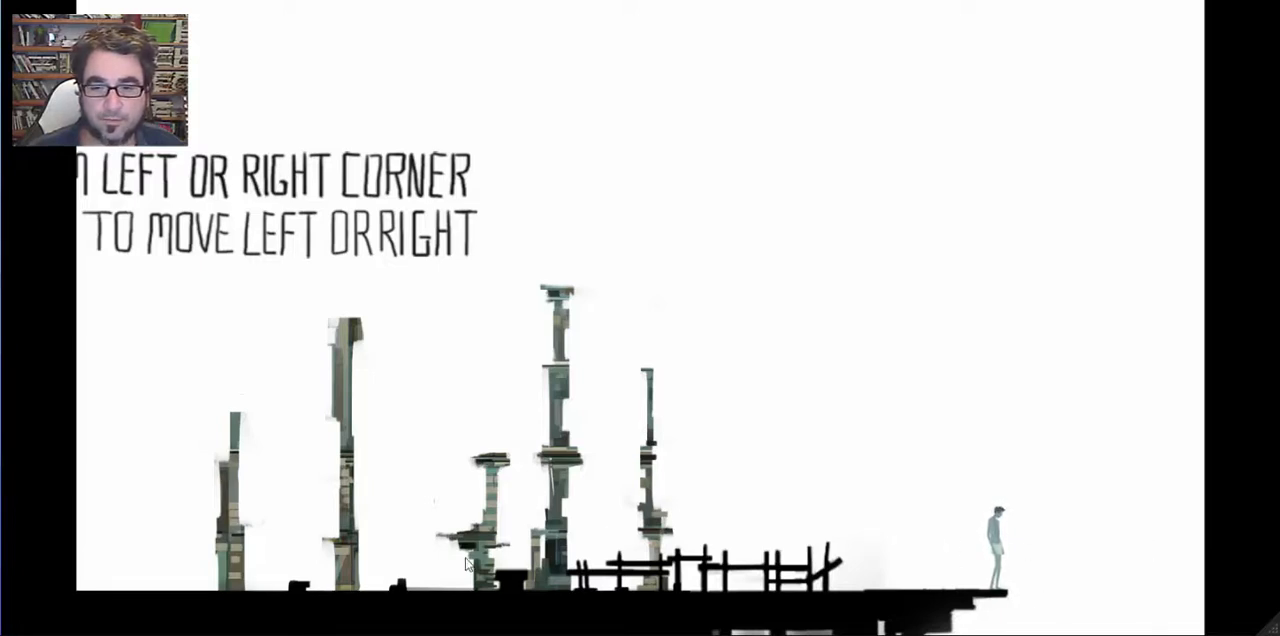
mouse_move(1144, 563)
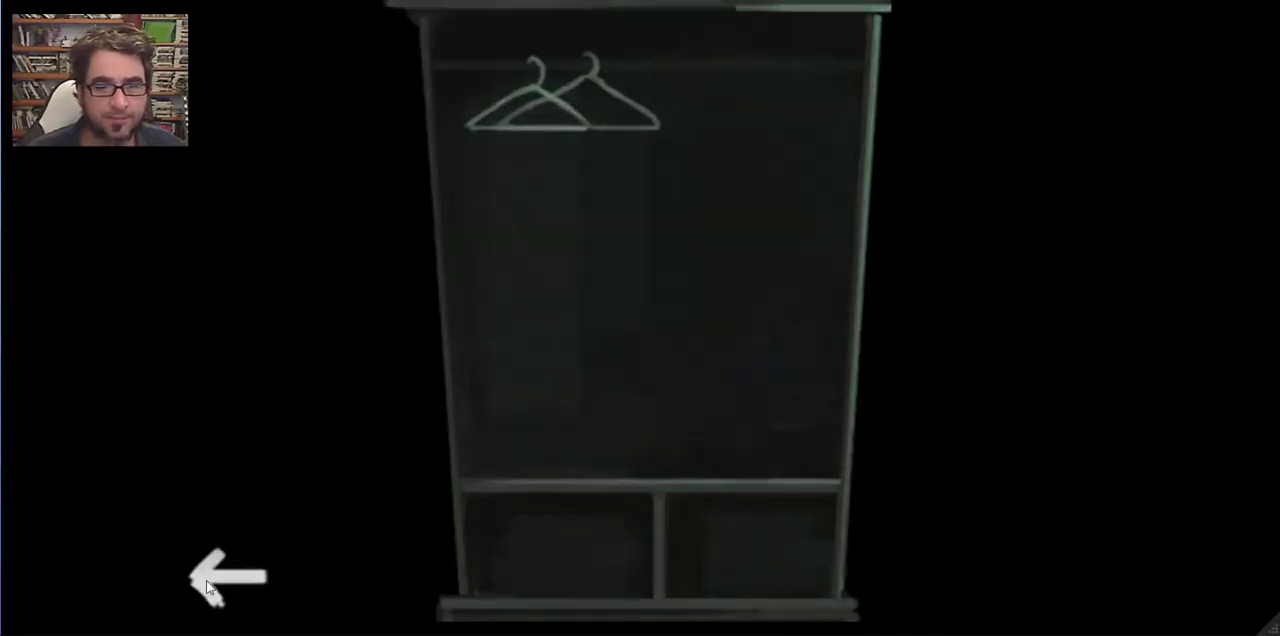
Step: Exit the close view of the empty two-hanger wardrobe
left_click(230, 575)
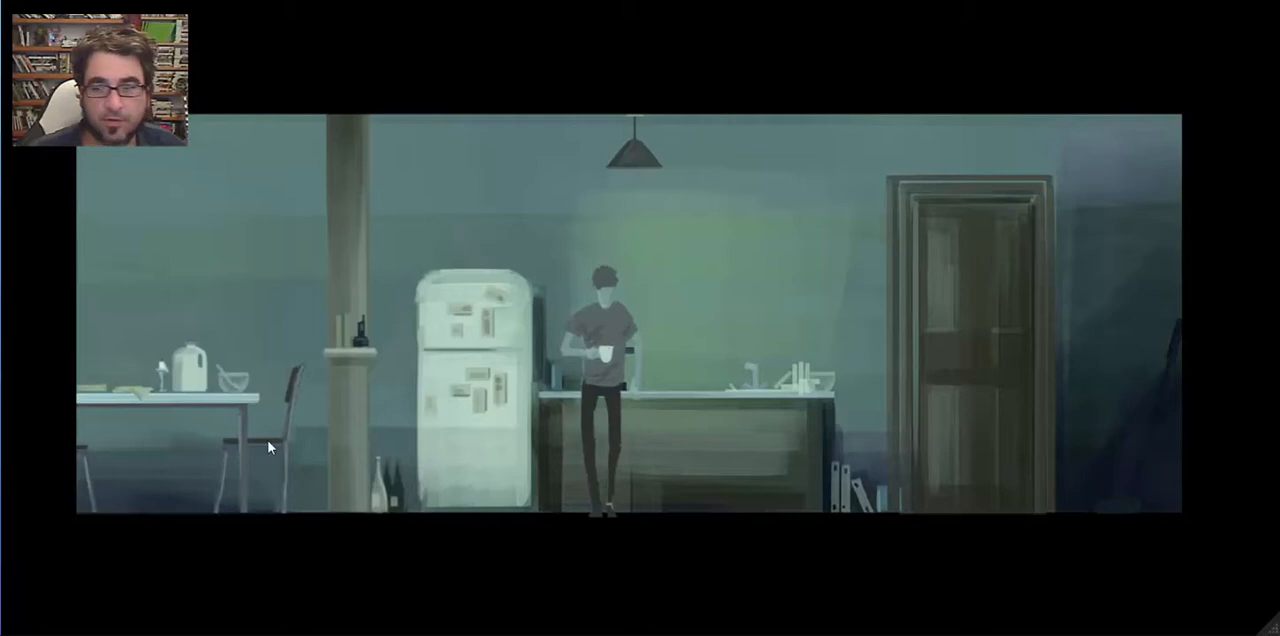
mouse_move(791, 335)
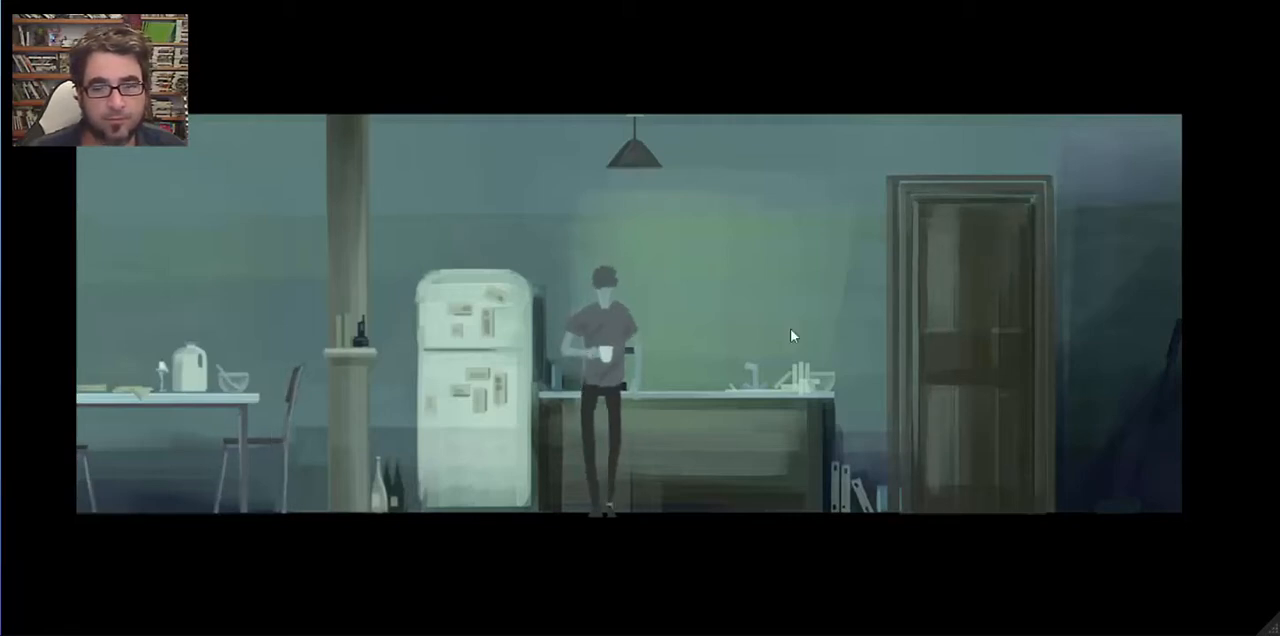